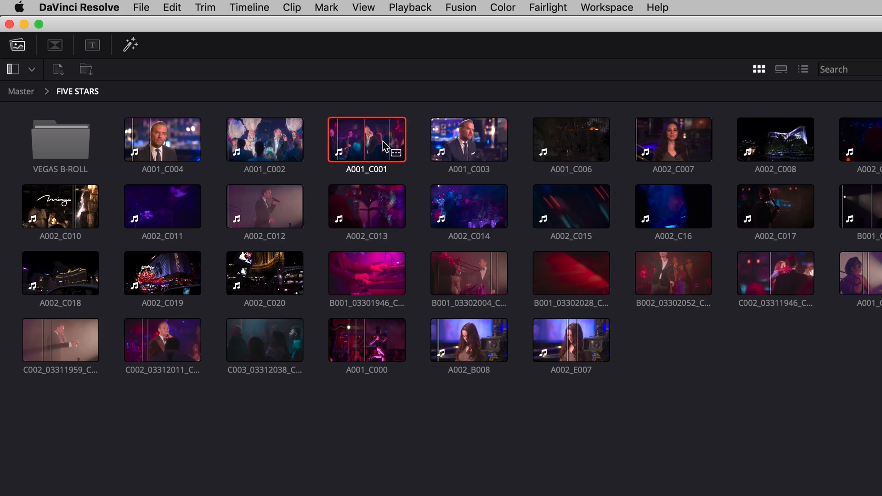
- Switch the media pool to List view with timecode columns, then to Strip view
click(804, 69)
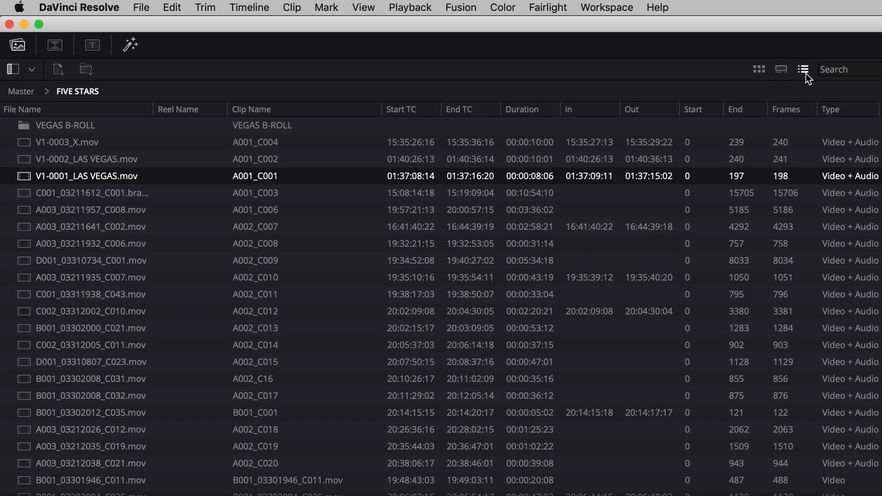
click(782, 69)
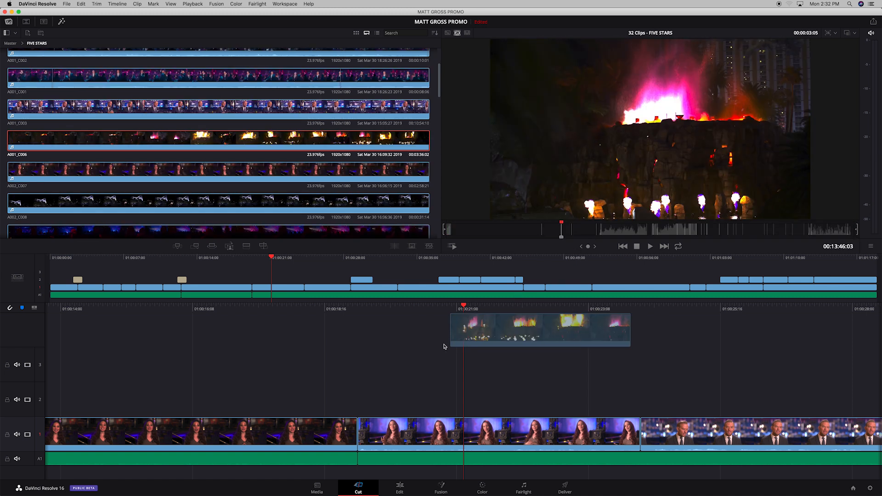
- Drop the fire B-roll shot onto track 2 above the interview clip
drag(539, 329, 432, 411)
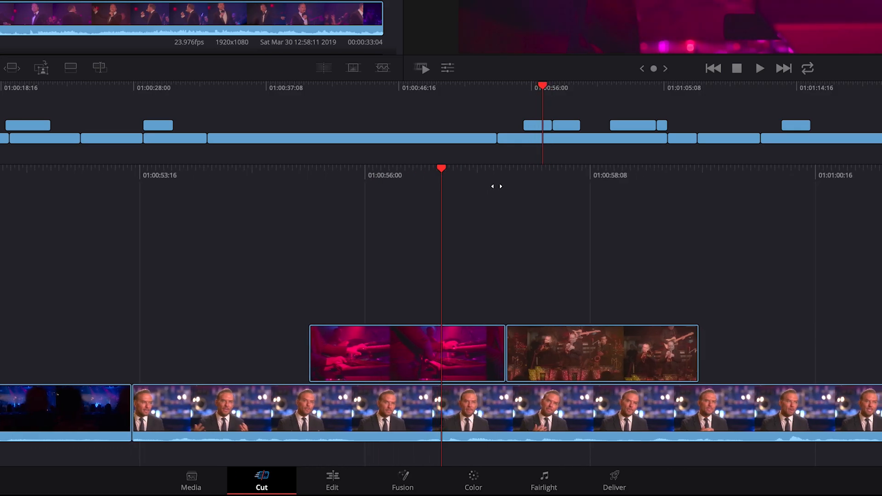
- Apply a Dissolve transition at the cut between the two track 2 B-roll clips
click(353, 67)
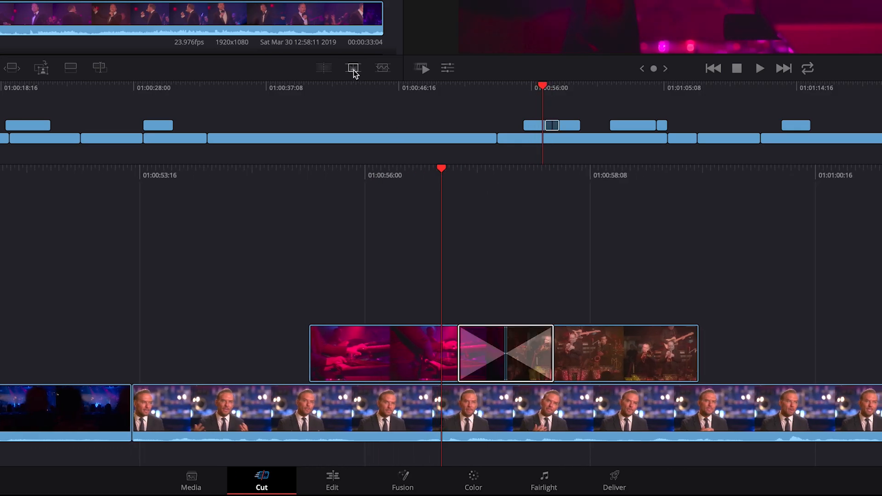
mouse_move(353, 67)
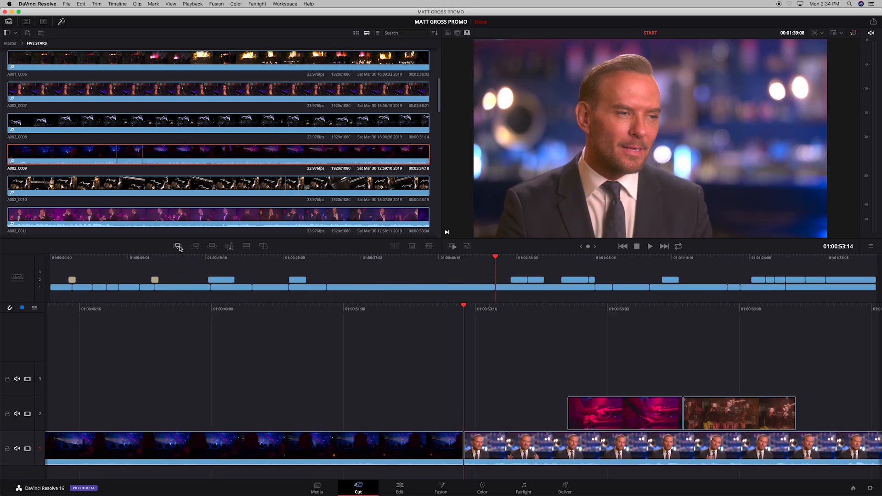
mouse_move(177, 246)
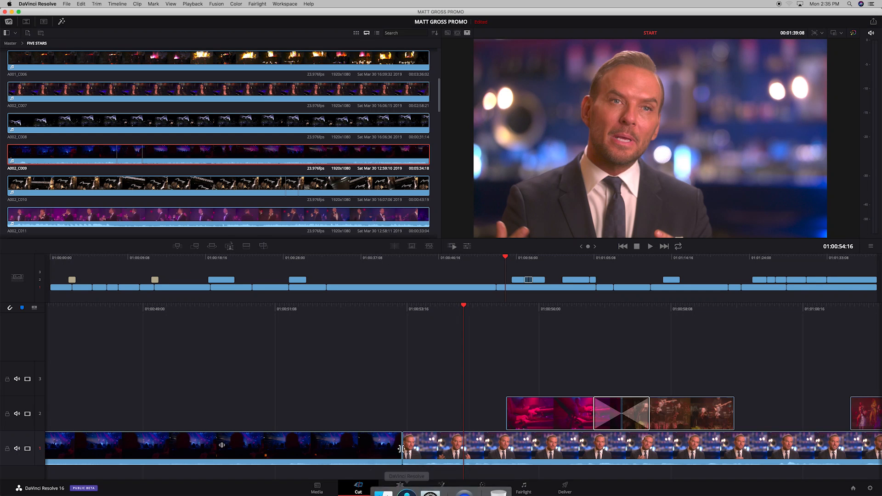
- Switch to the Edit page, briefly back to Cut, and settle on Edit
click(400, 488)
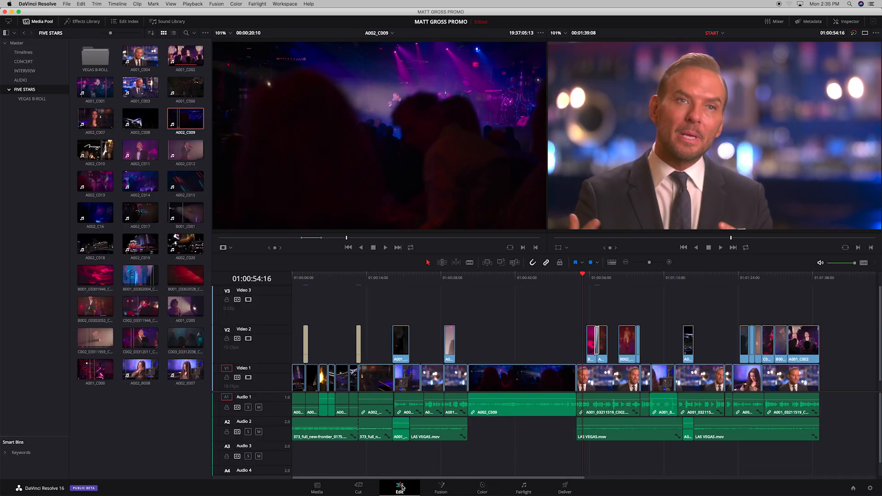
click(358, 485)
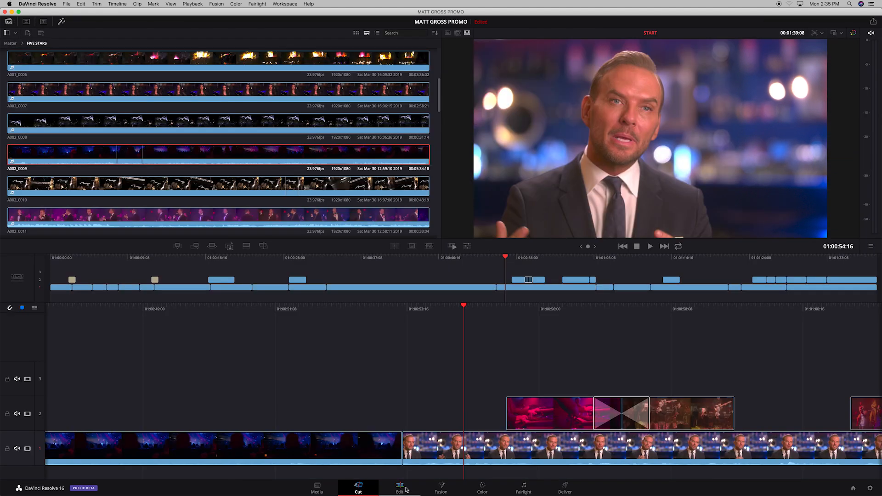
click(400, 487)
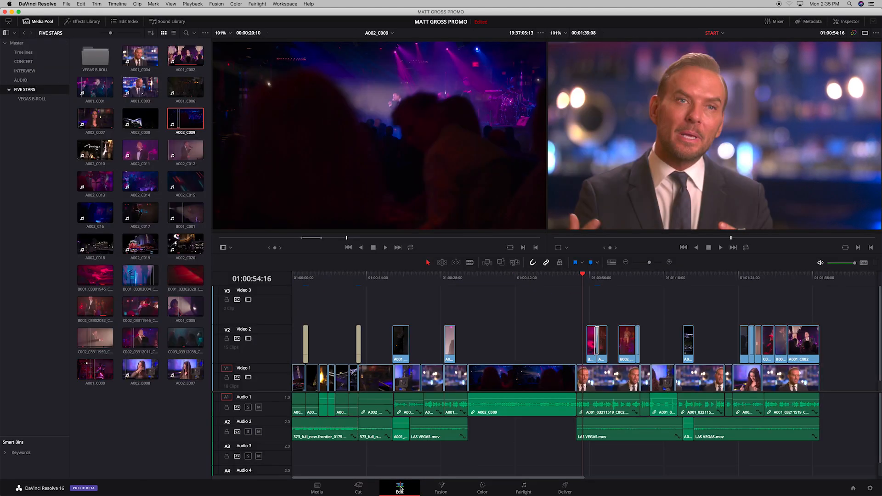